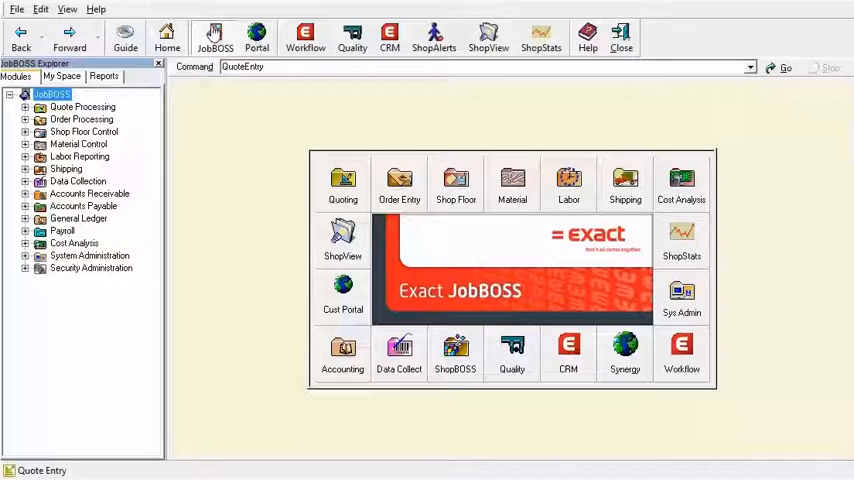
mouse_move(211, 121)
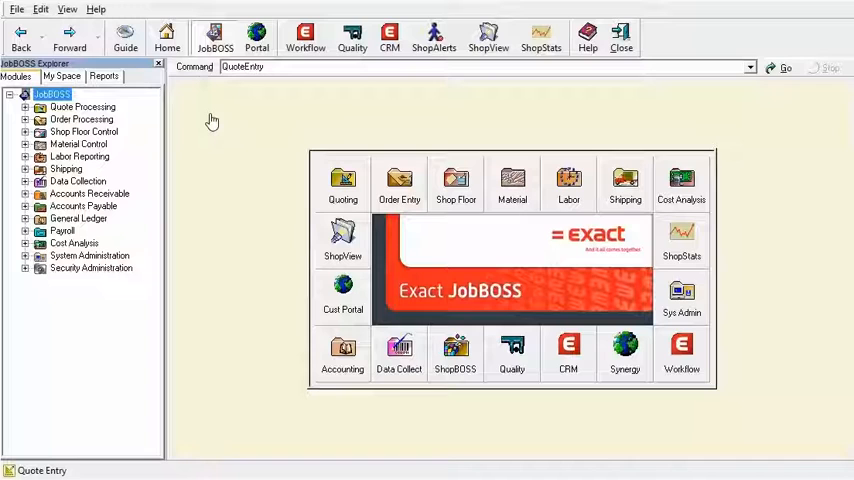
mouse_move(257, 40)
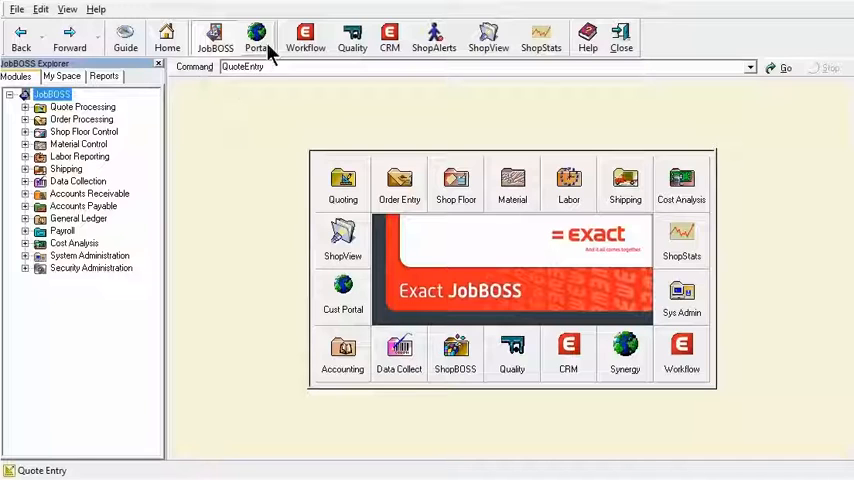
Load the Exact Synergy portal homepage listing workflow tasks beside Quote Processing reports
click(257, 37)
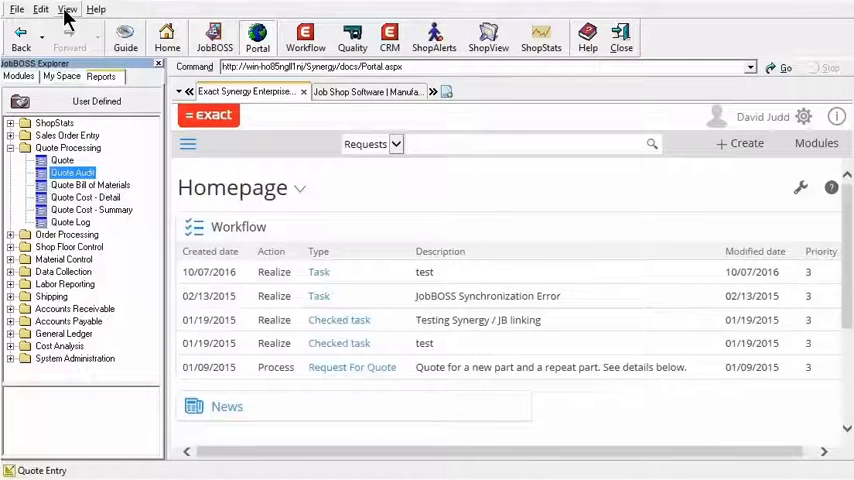
click(68, 9)
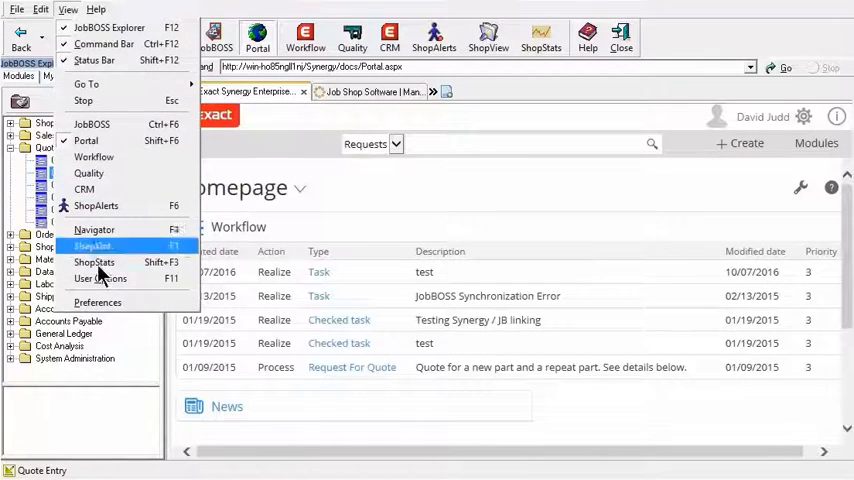
mouse_move(100, 278)
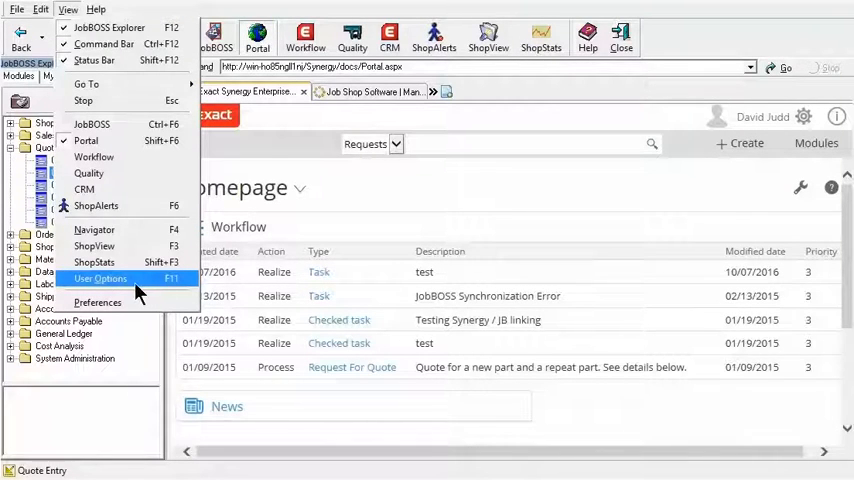
click(100, 278)
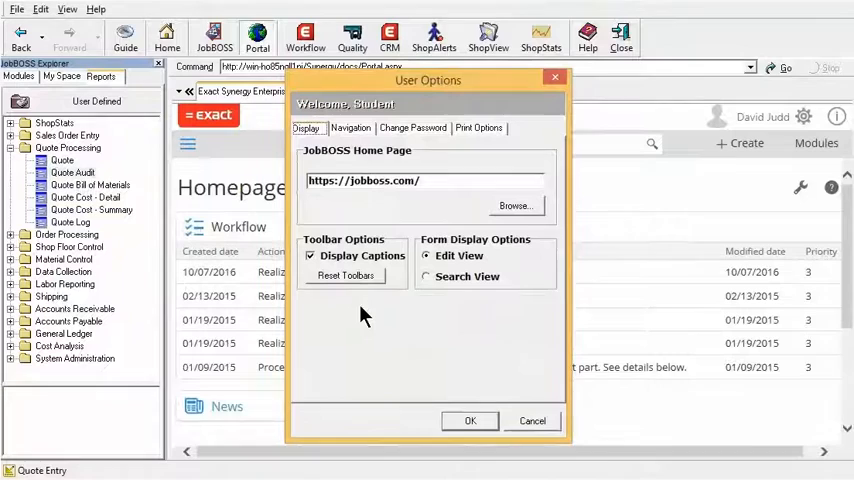
mouse_move(310, 148)
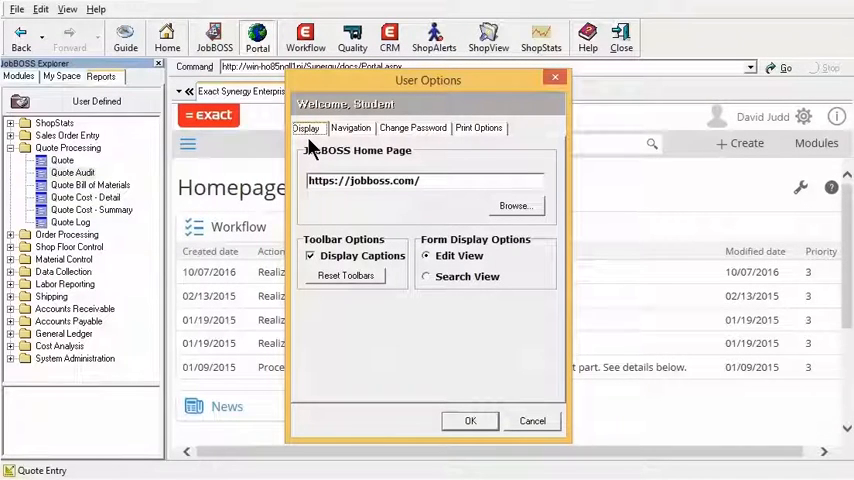
mouse_move(370, 208)
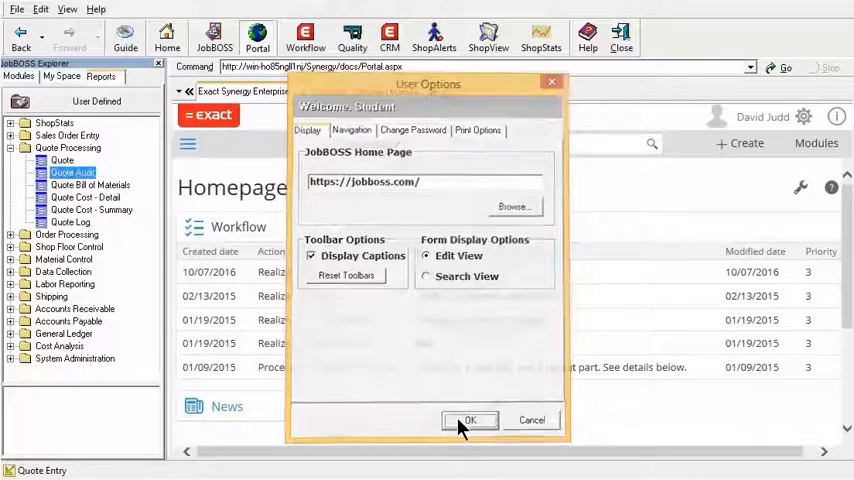
Accept User Options unchanged and return to the Home page, showing Ford Motor Company's quote
click(470, 419)
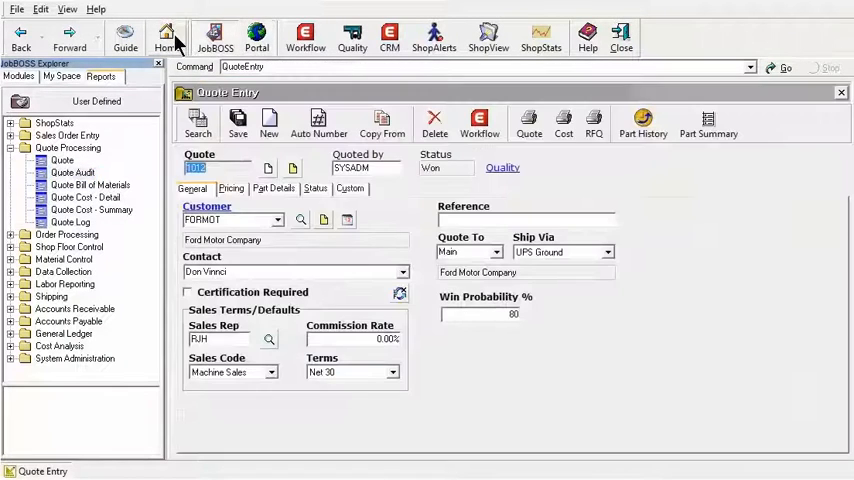
click(166, 40)
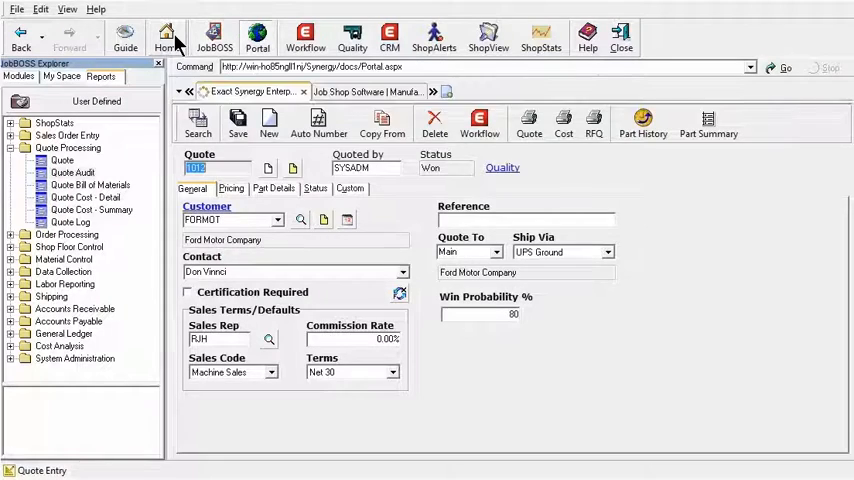